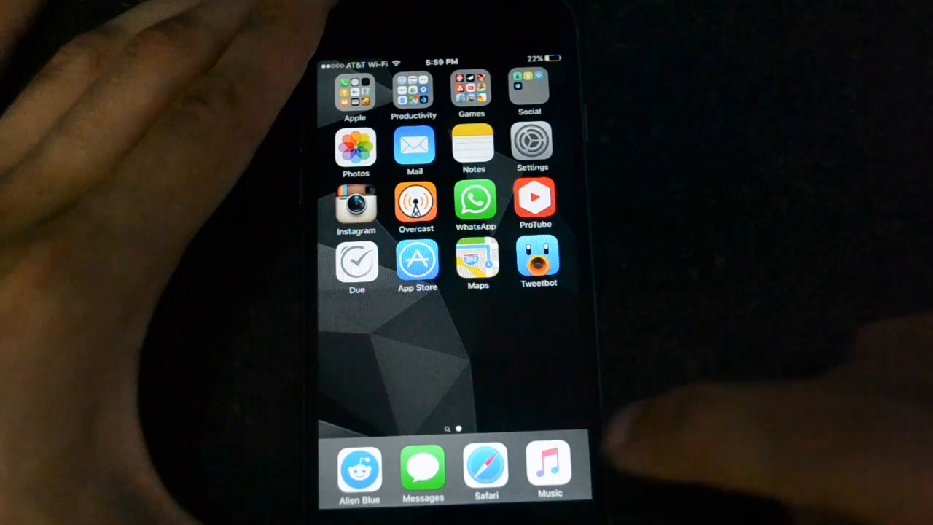
Step: Launch the Settings app from the home screen to its main options list
left_click(550, 470)
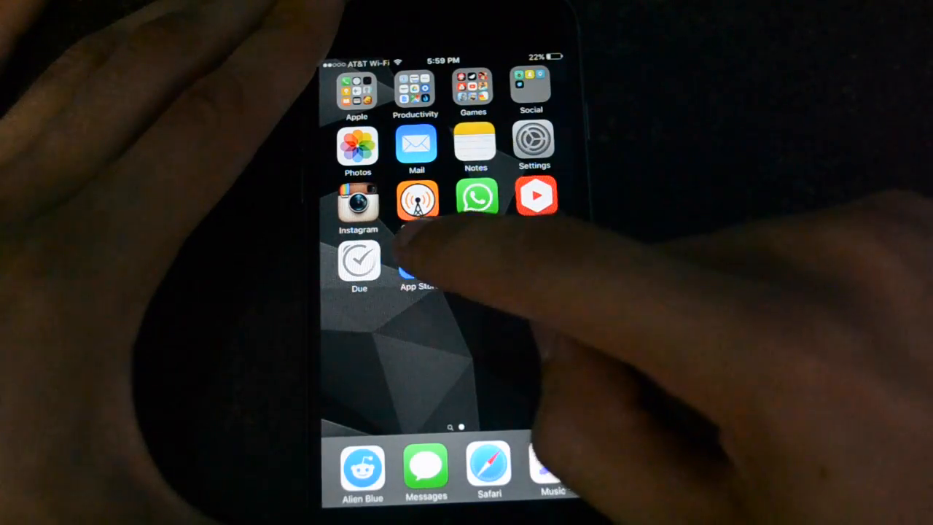
left_click(417, 274)
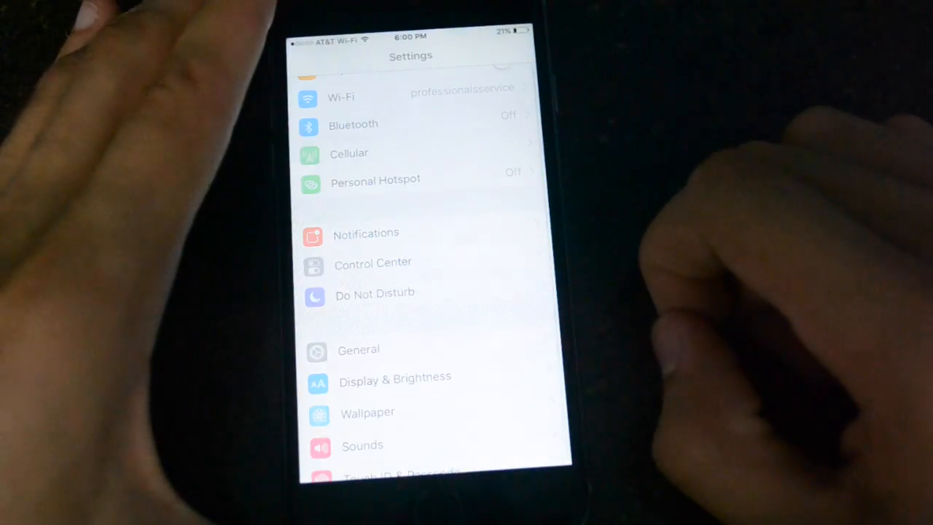
Step: Review the General settings, then bring up the Camera viewfinder in Photo mode
left_click(359, 349)
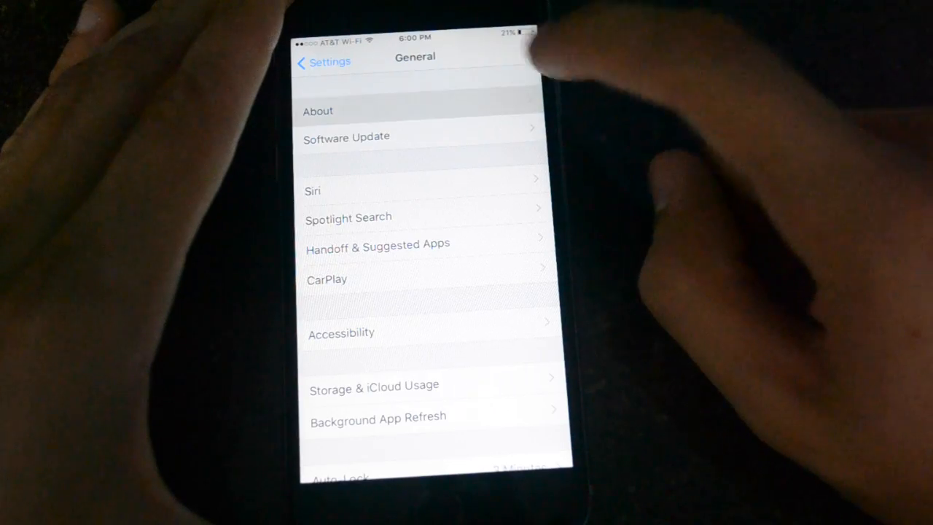
left_click(317, 110)
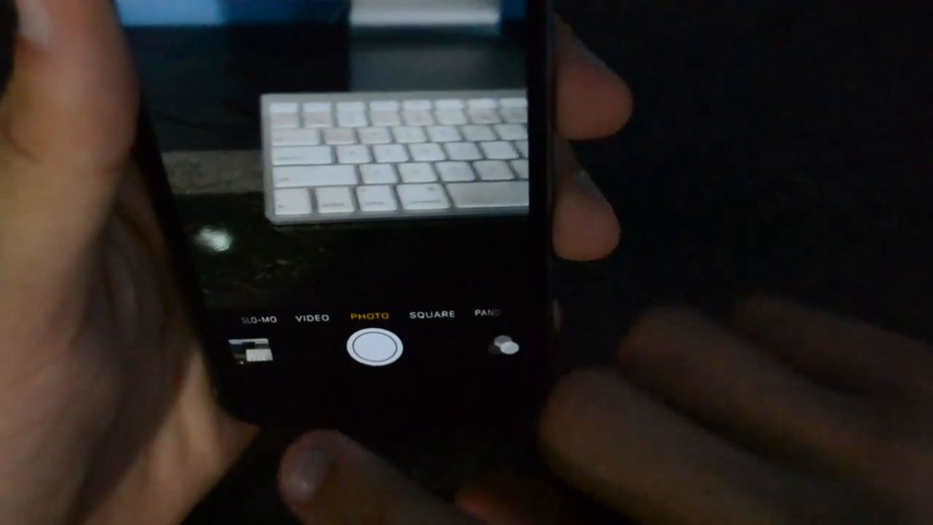
Step: Take a Live Photo of the keyboard and bring up its share sheet
left_click(370, 347)
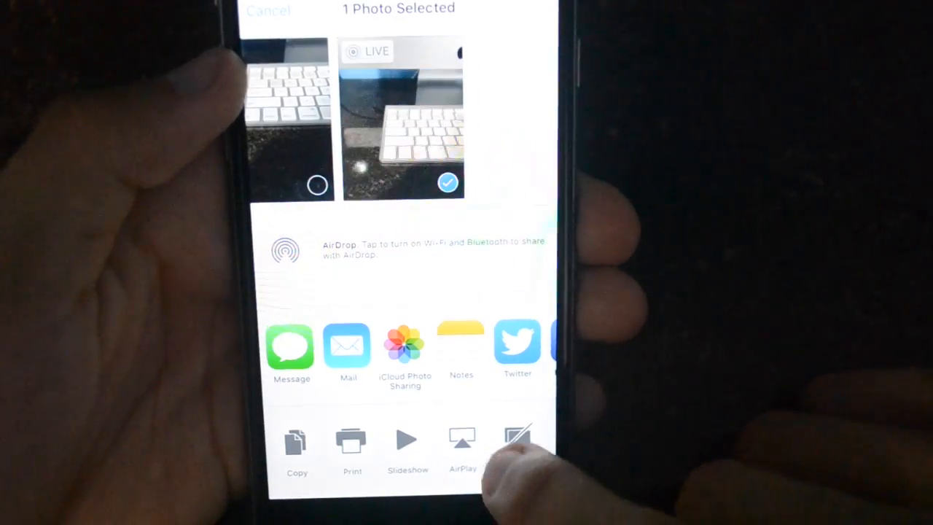
Step: Set the keyboard Live Photo as wallpaper via Use as Wallpaper and a Set option
scroll("left", 3)
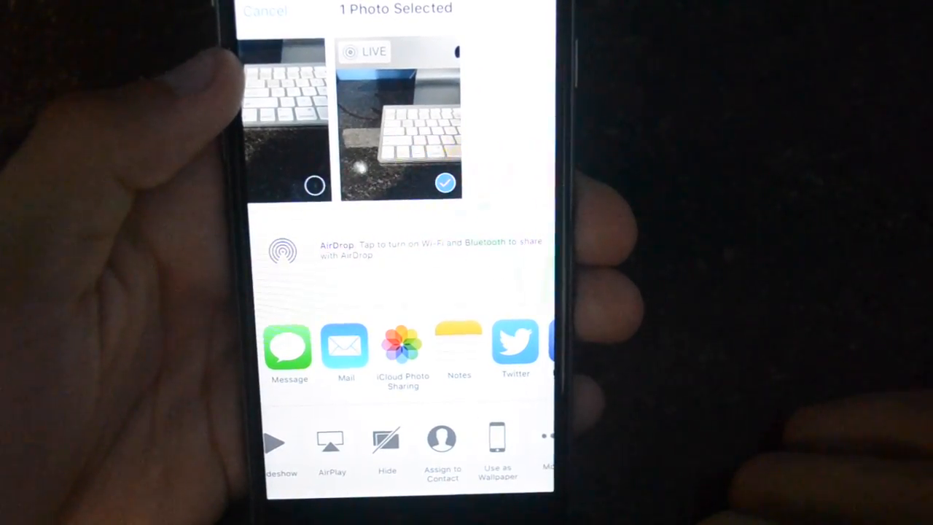
left_click(499, 445)
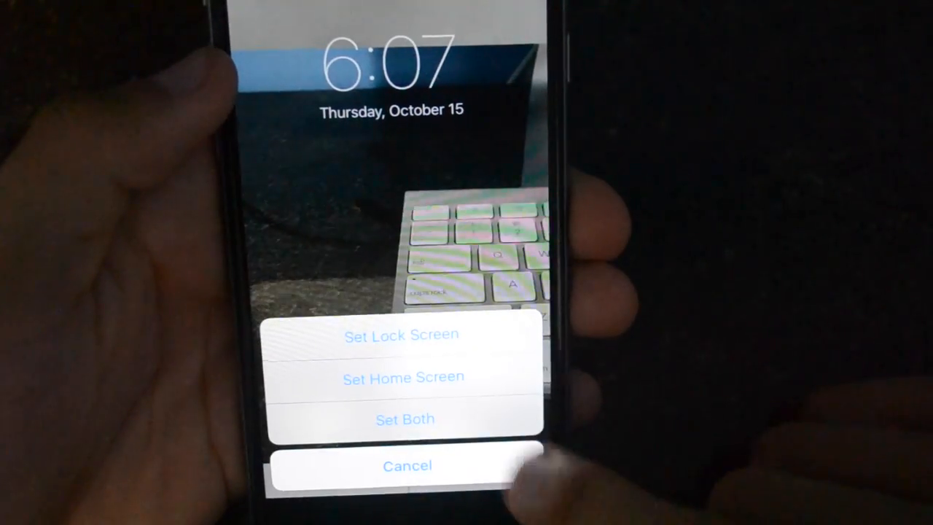
left_click(402, 418)
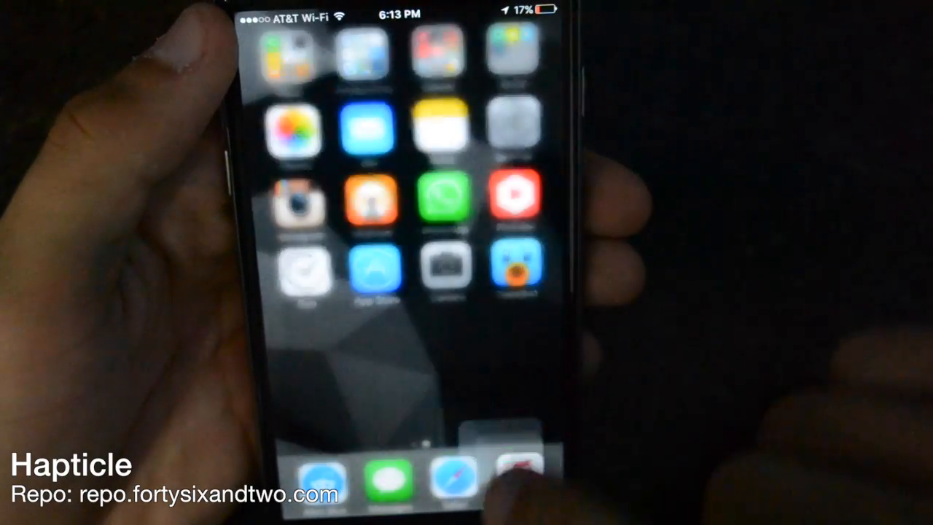
Step: 3D Touch the App Store icon to reveal its Redeem and Search quick actions
left_click(393, 478)
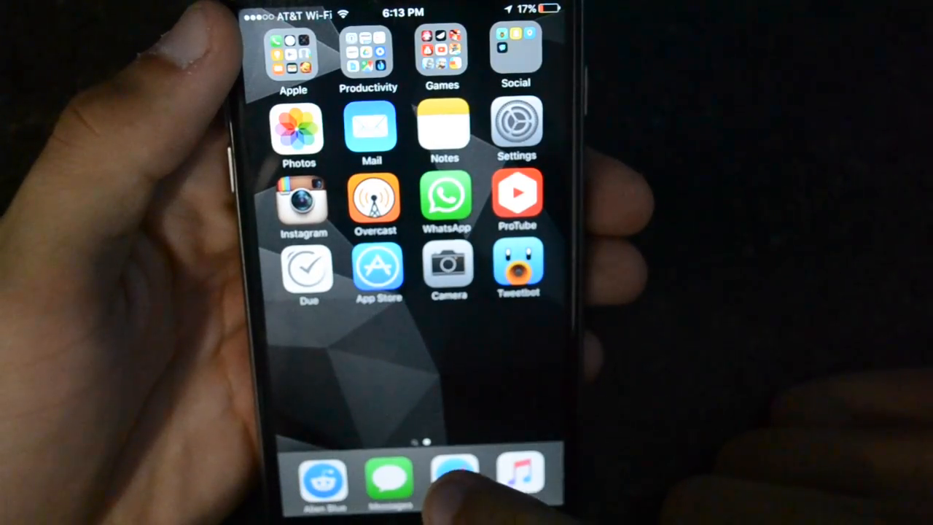
left_click(455, 481)
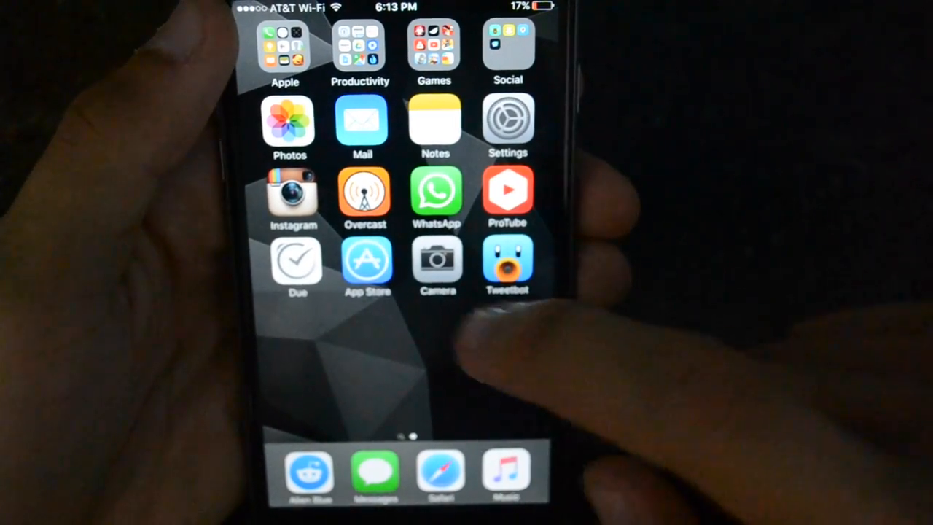
left_click(367, 266)
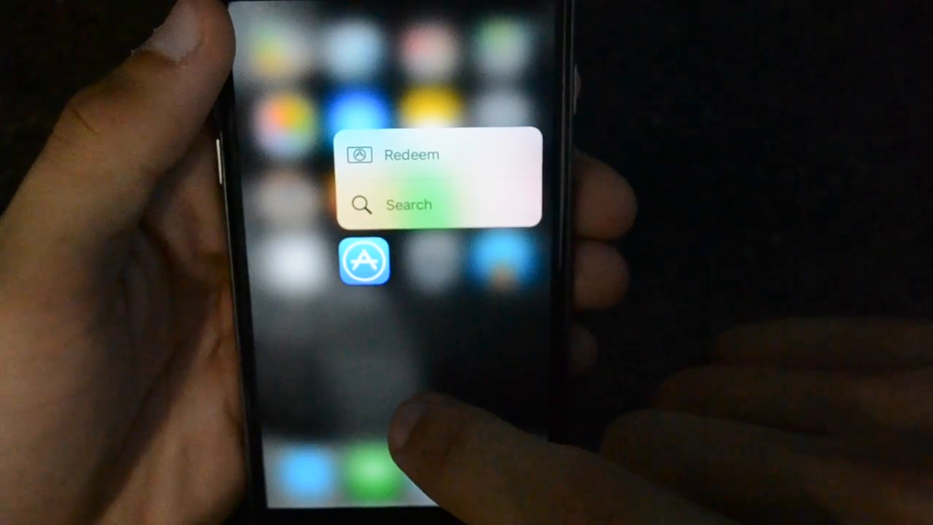